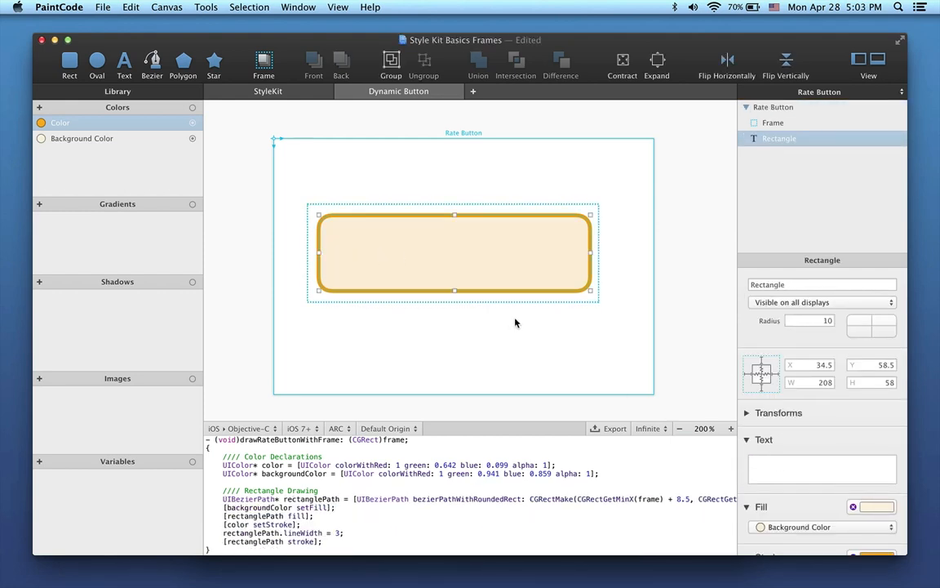
Step: Select the frame and then the rounded rectangle on the Rate Button canvas
left_click(772, 123)
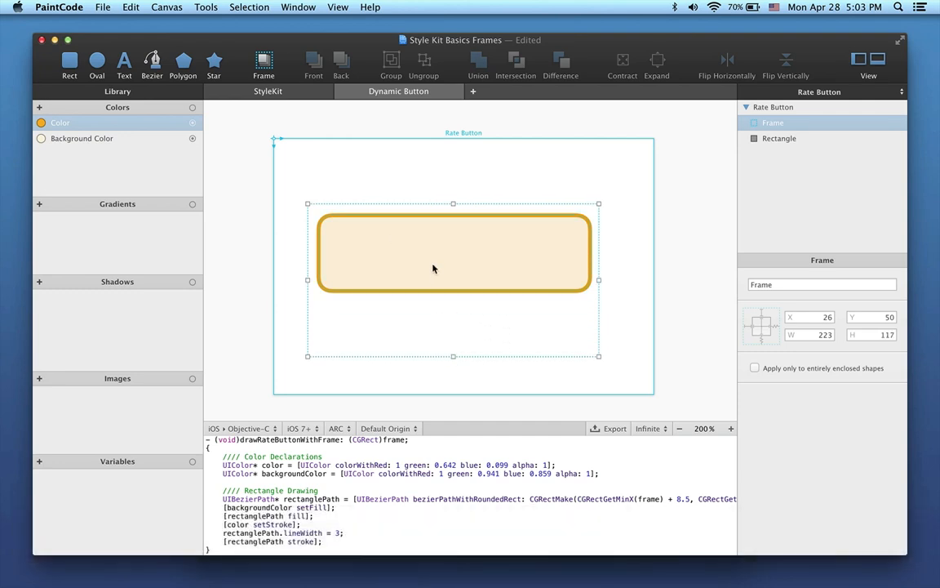
left_click(780, 138)
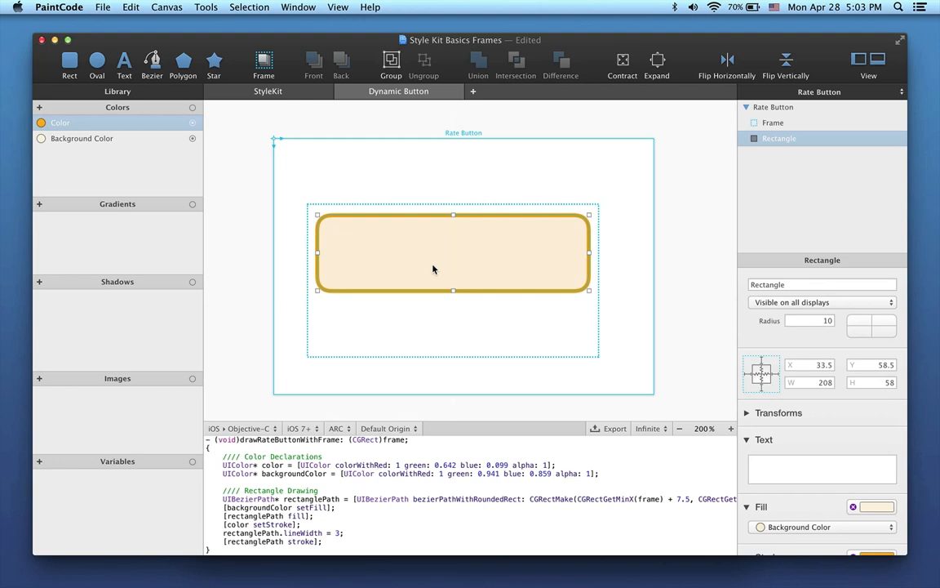
mouse_move(454, 270)
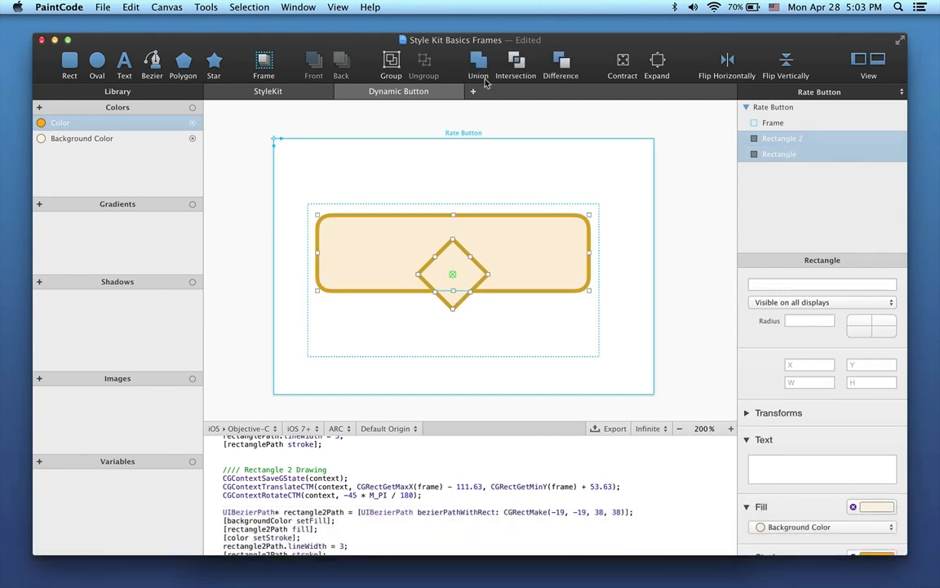
Step: Union the rectangle and diamond into one Bezier, then enter its point-editing mode
left_click(479, 60)
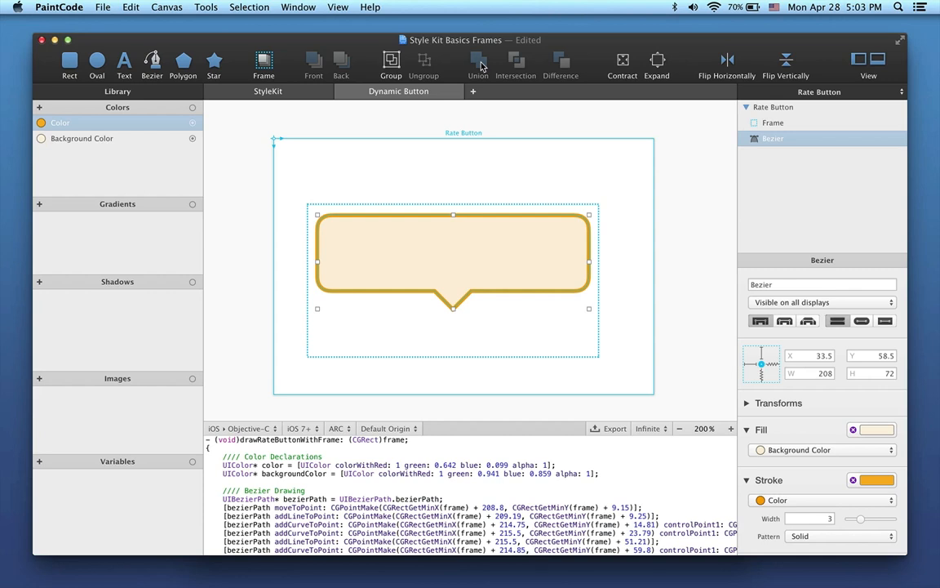
mouse_move(796, 113)
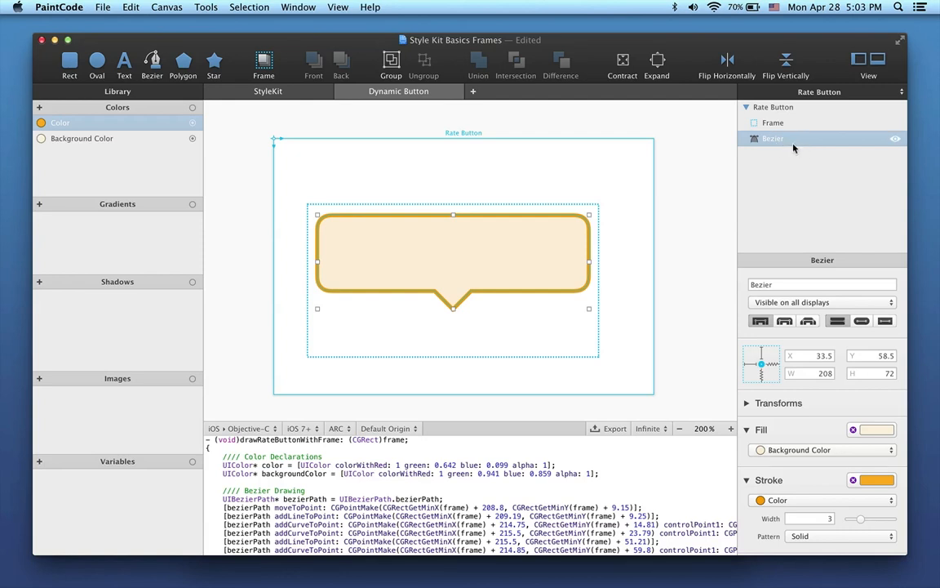
right_click(441, 253)
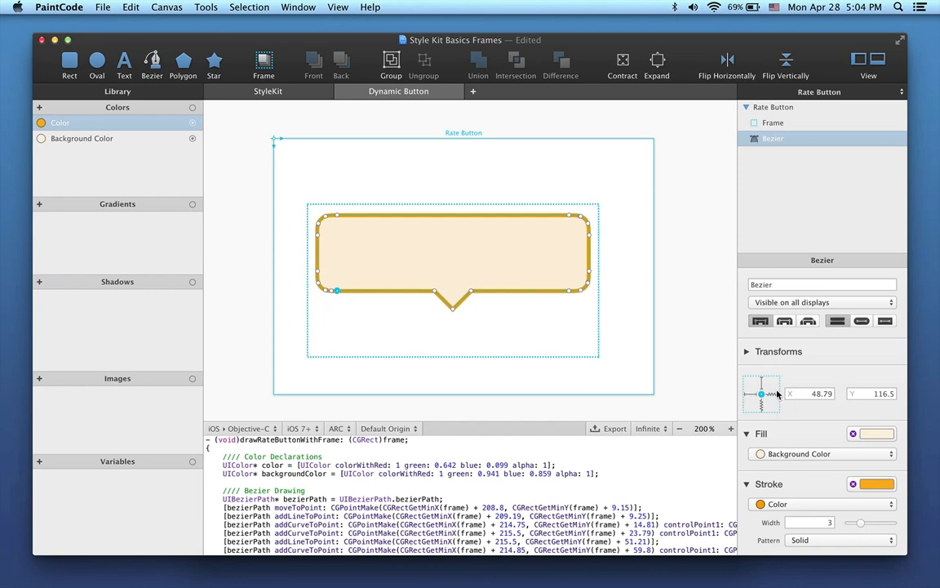
mouse_move(751, 397)
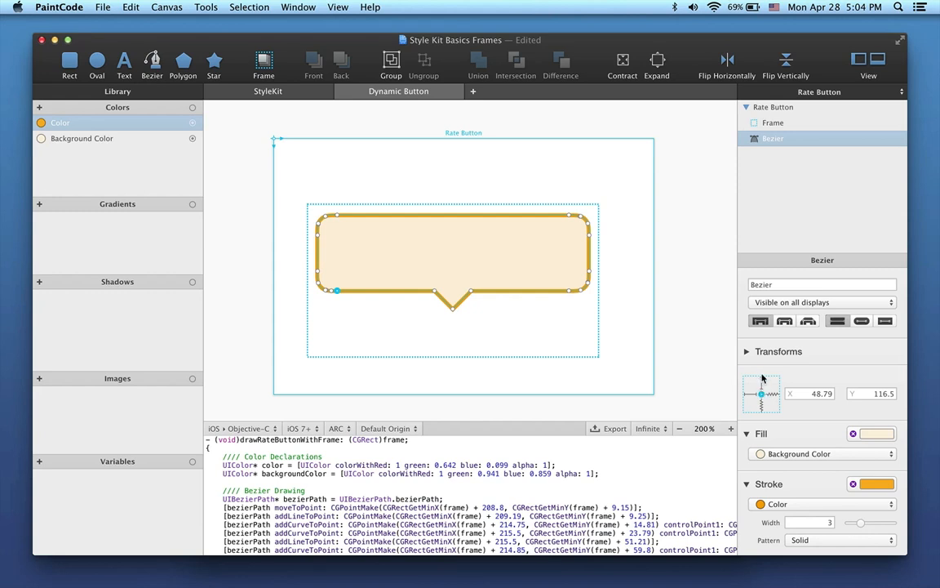
mouse_move(766, 410)
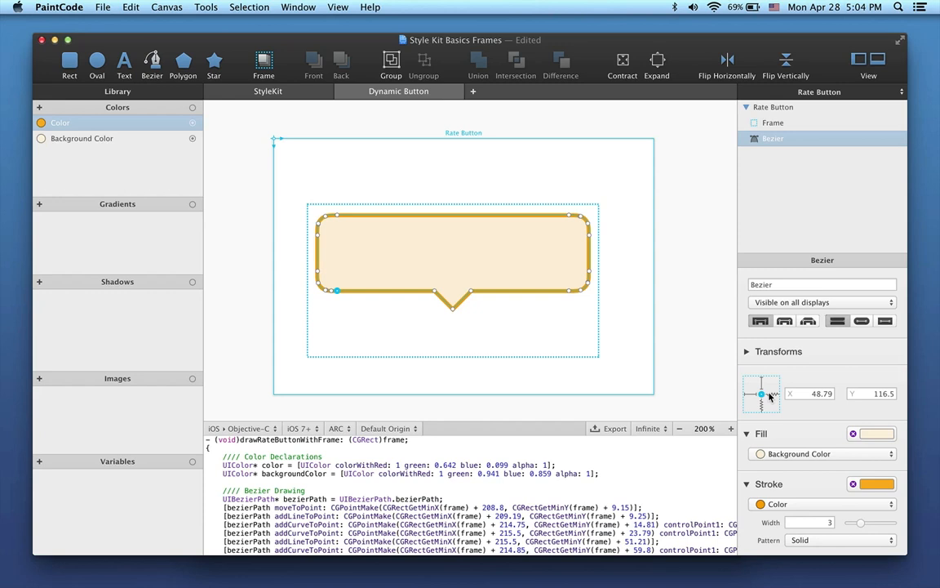
Step: Enlarge the frame and select the bubble's corner and tail points for pinning
left_click(773, 122)
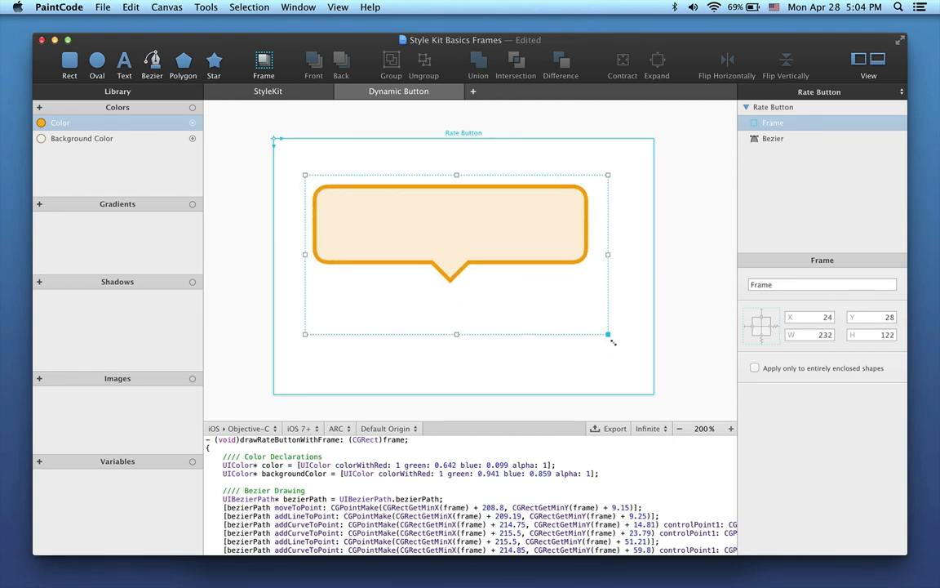
left_click_drag(608, 335, 603, 331)
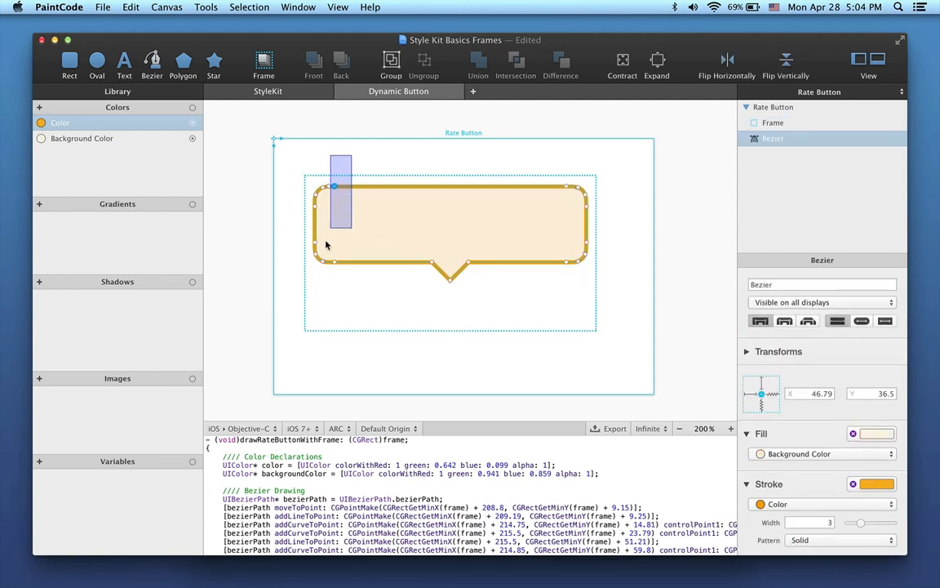
left_click(303, 289)
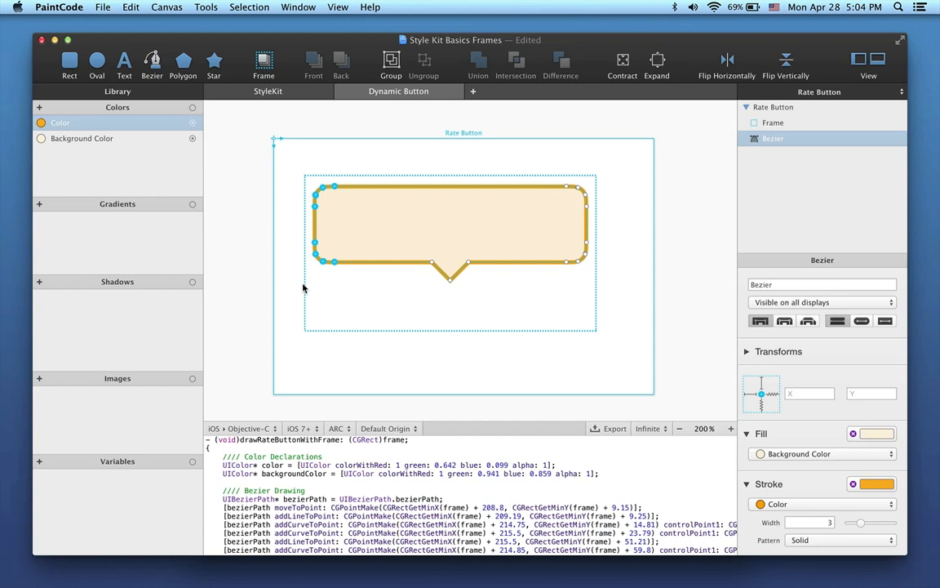
mouse_move(751, 399)
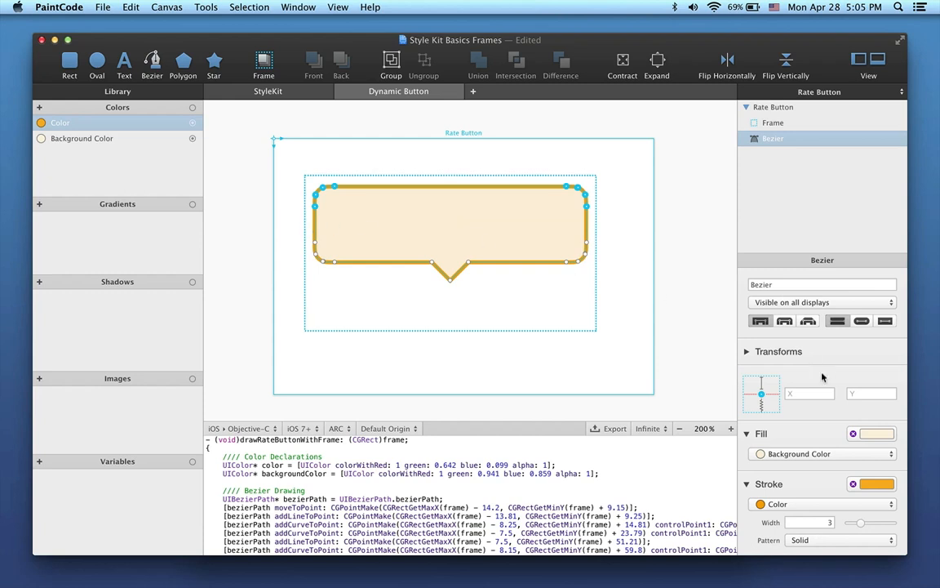
mouse_move(279, 236)
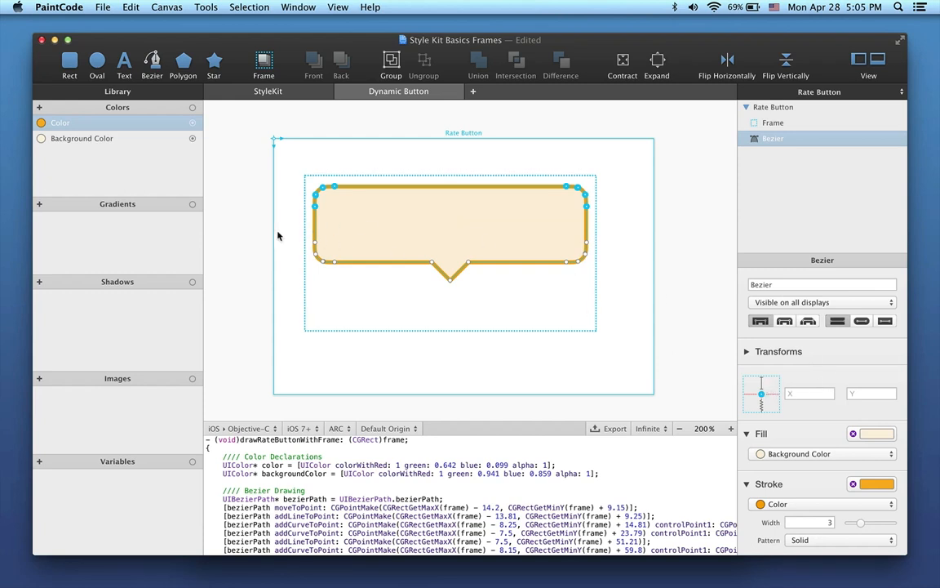
left_click_drag(277, 237, 618, 287)
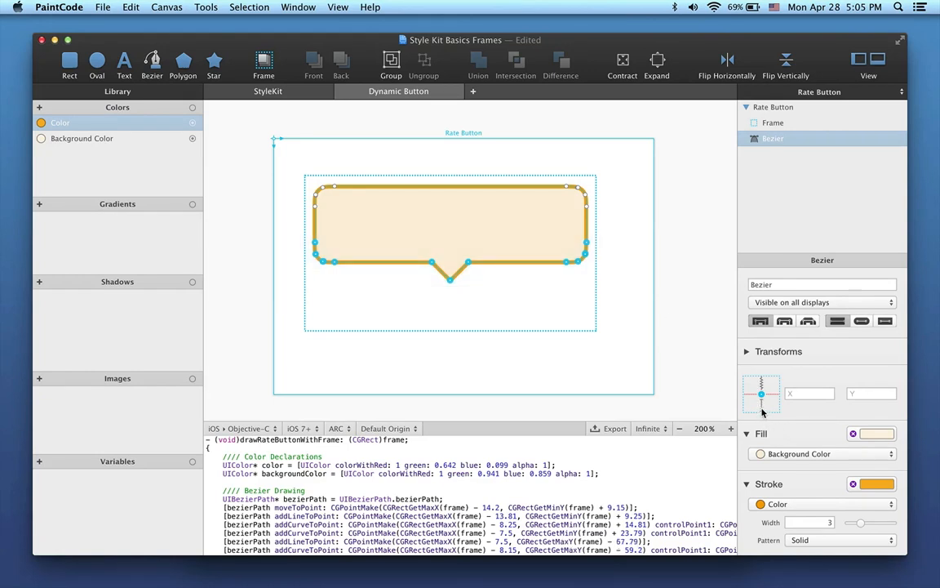
Step: Drag the frame's bottom corner handle to test the bubble's vertical stretching
left_click(772, 122)
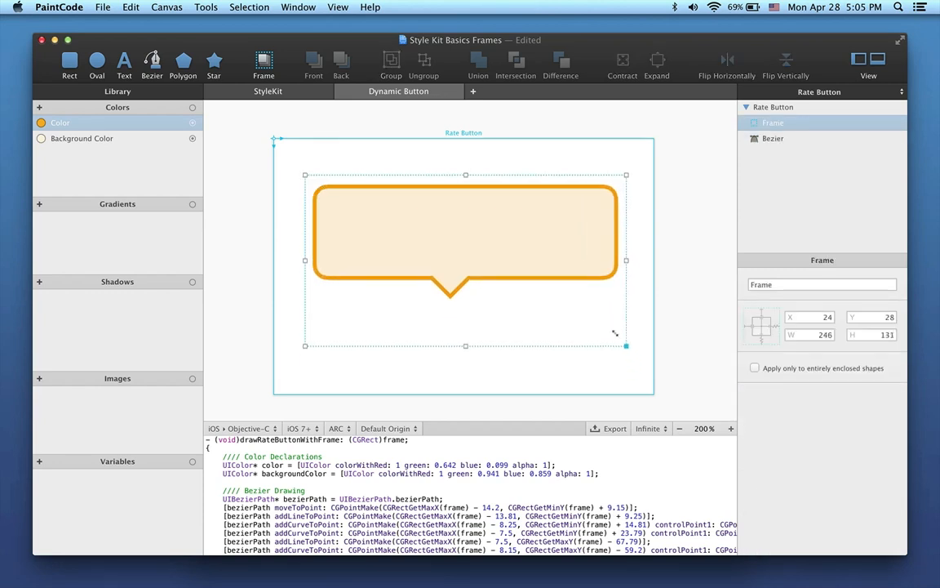
left_click_drag(627, 345, 607, 356)
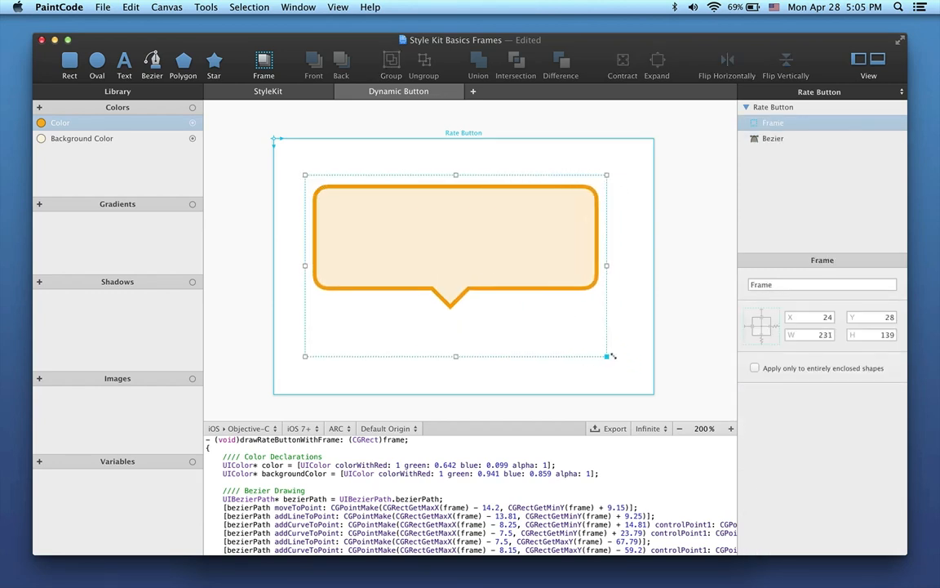
left_click_drag(607, 356, 626, 362)
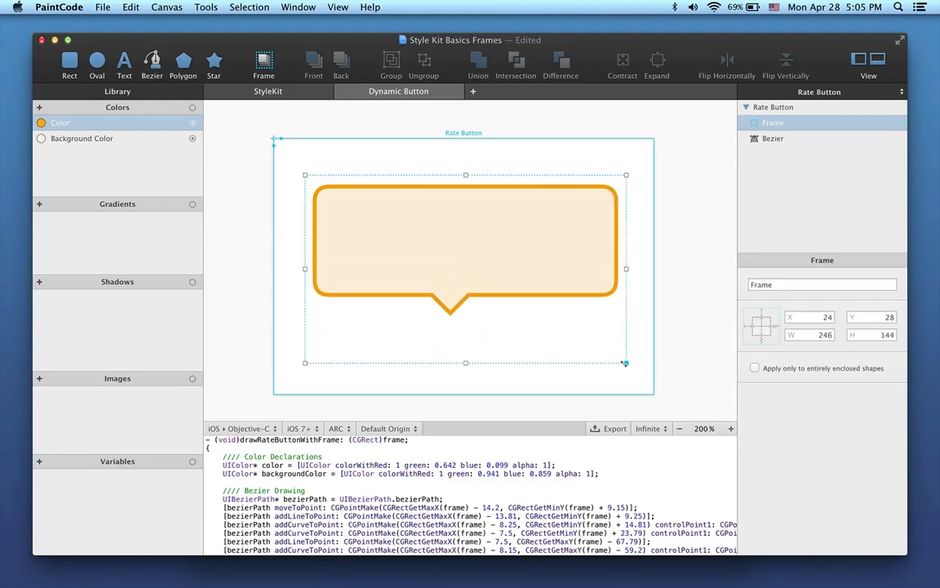
left_click_drag(626, 362, 625, 362)
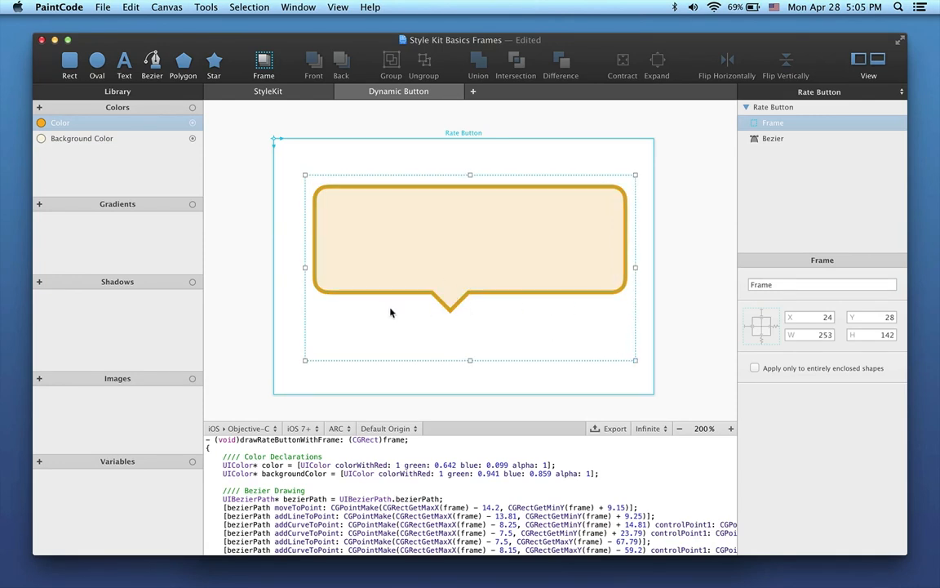
Step: Narrow and re-widen the frame to confirm the bubble's right side follows
left_click_drag(635, 267, 531, 266)
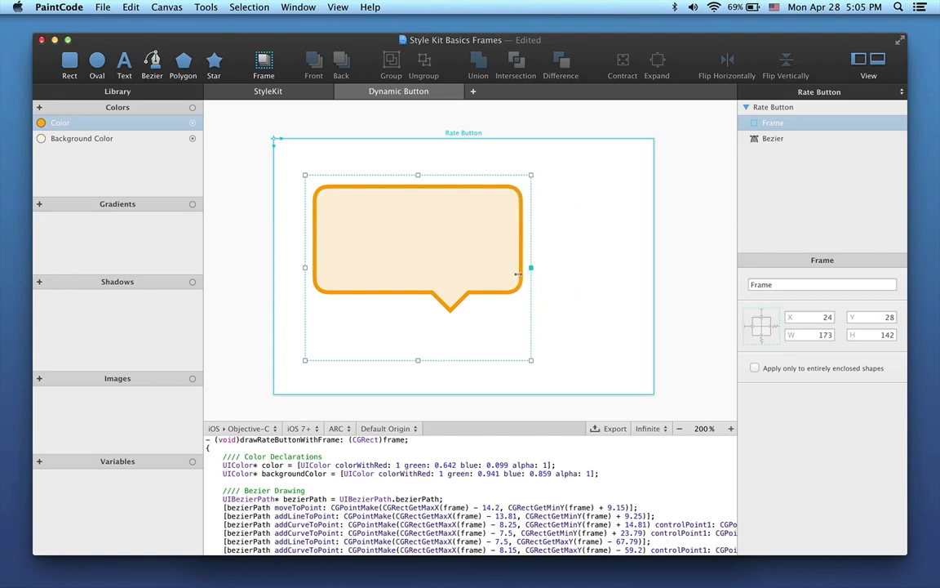
left_click_drag(531, 267, 515, 268)
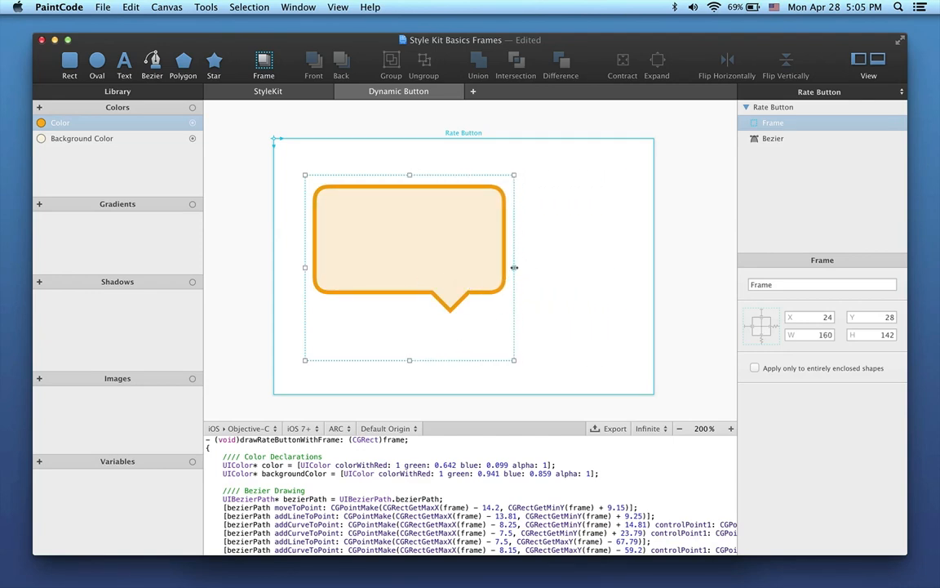
left_click_drag(514, 268, 604, 268)
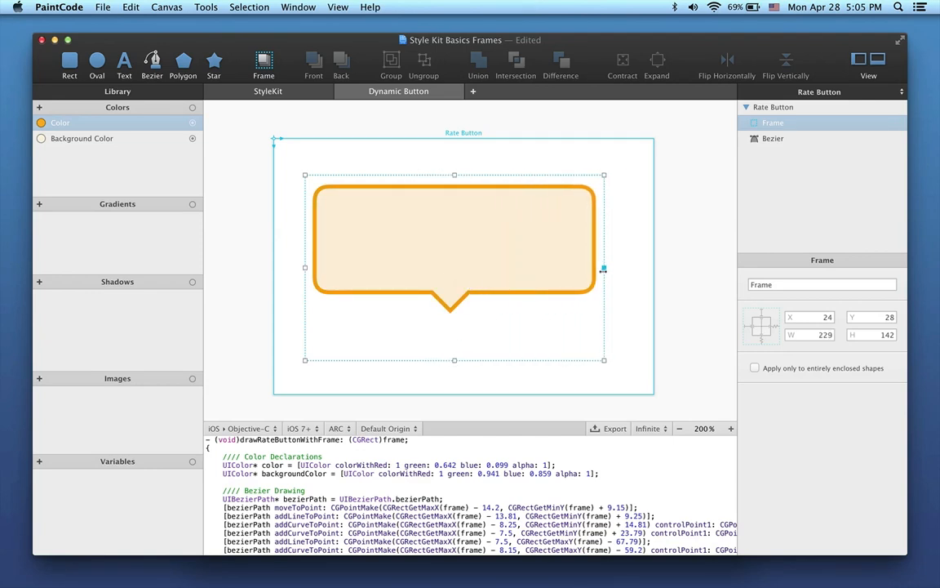
left_click_drag(604, 268, 595, 268)
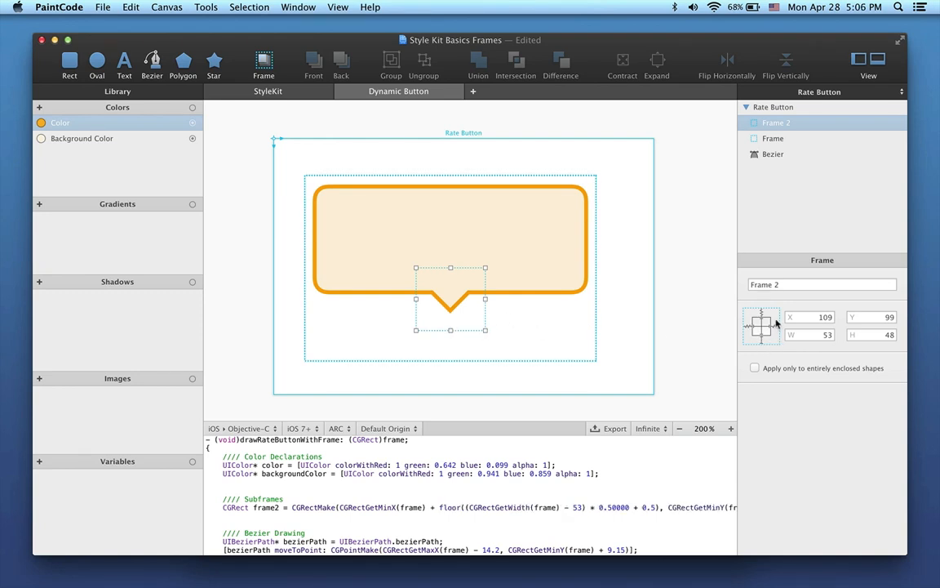
mouse_move(540, 335)
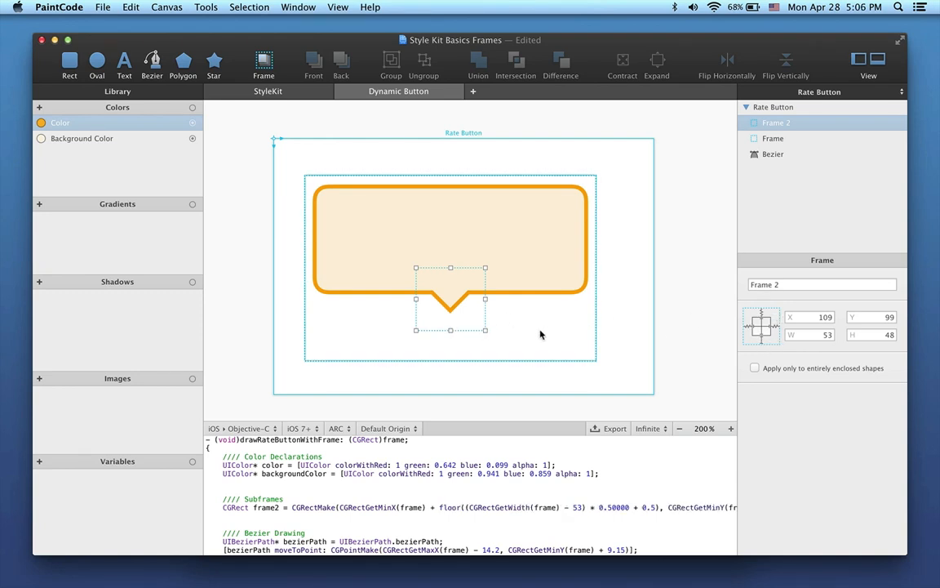
Step: Shrink the outer frame's width and height to check the tail subframe stays centred
left_click(773, 138)
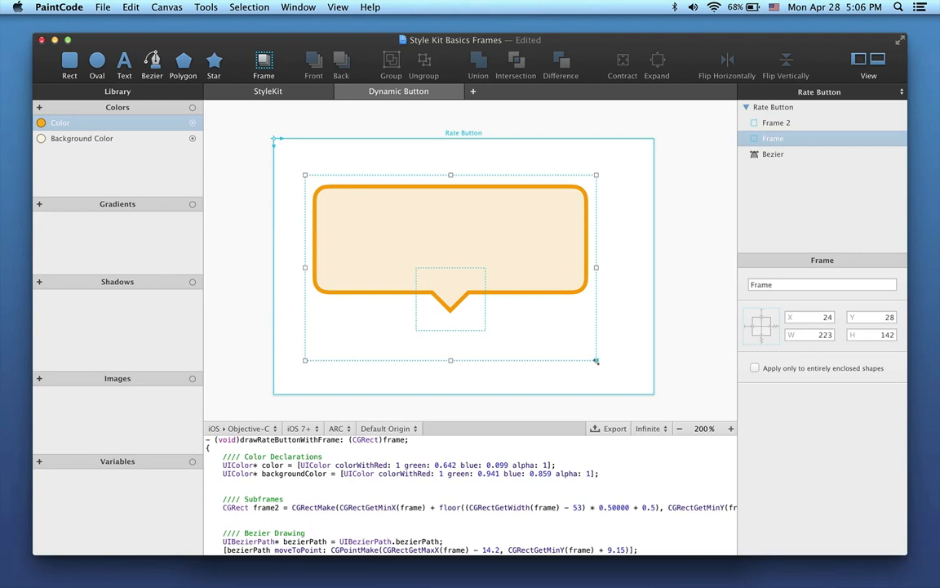
left_click_drag(596, 360, 498, 323)
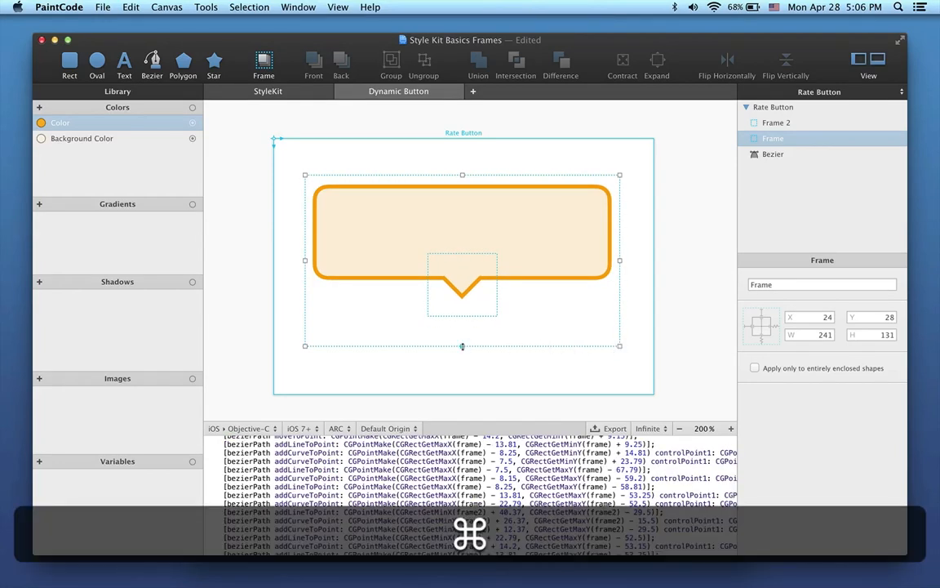
left_click_drag(463, 345, 463, 322)
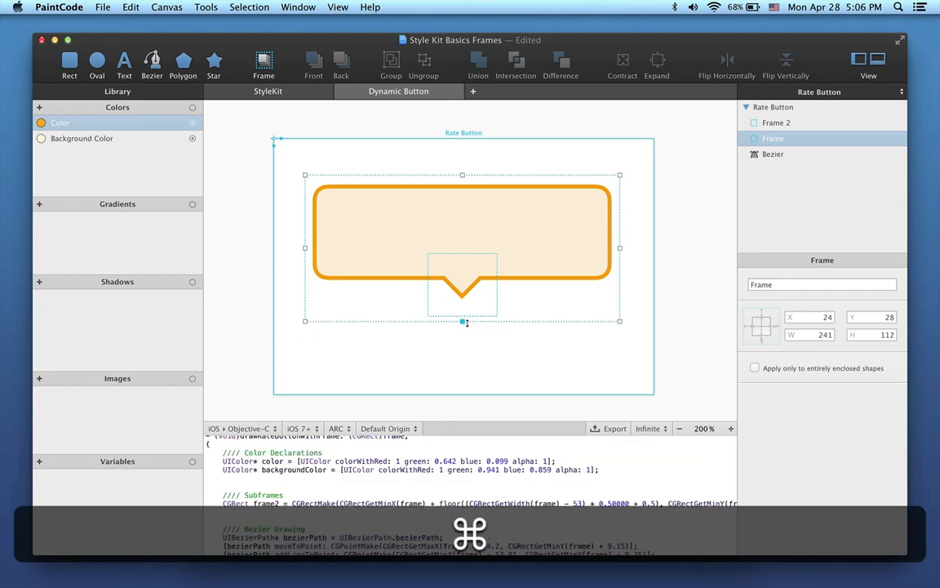
left_click(776, 123)
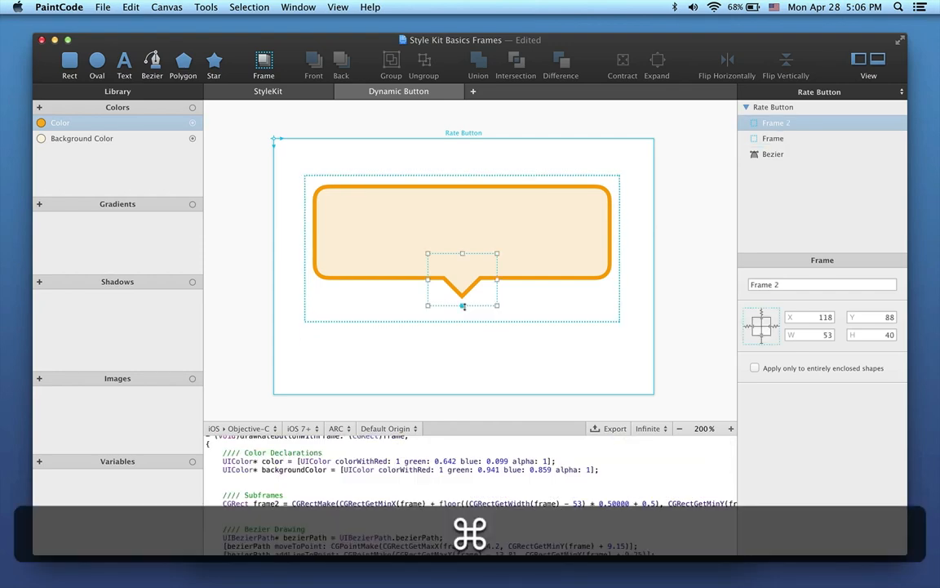
left_click(773, 137)
type("Bubble Button")
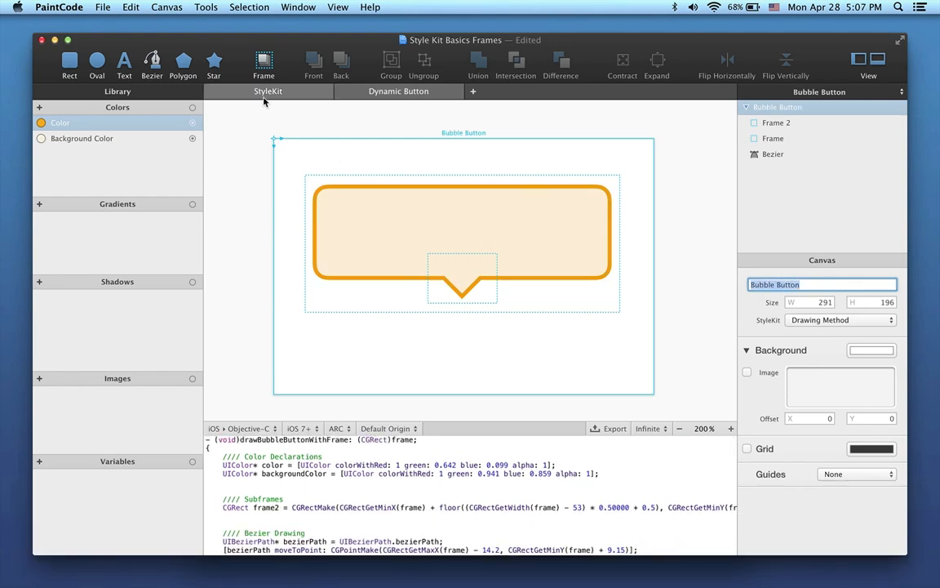
Step: Export MyStyleKit into the DynamicShapesBasics folder, replacing the existing files
left_click(268, 90)
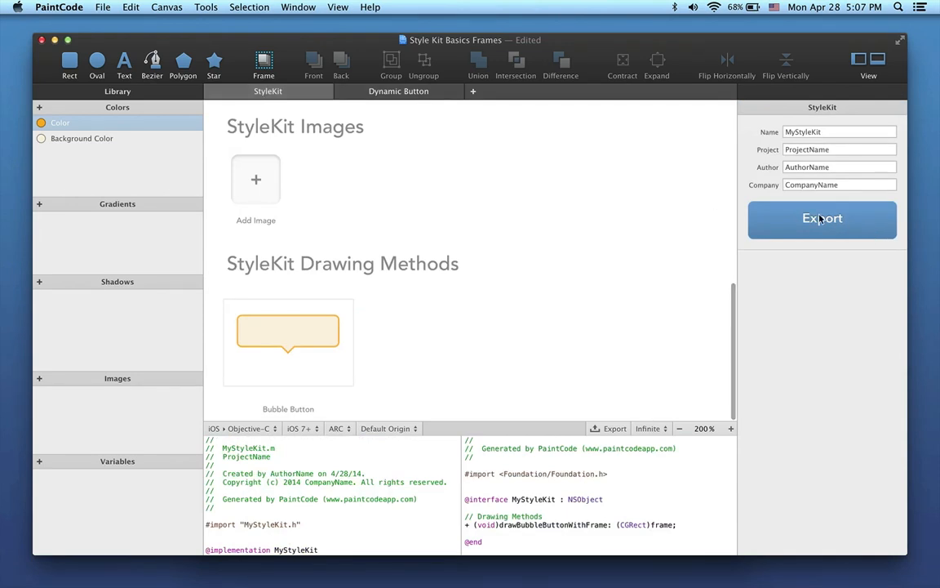
left_click(822, 218)
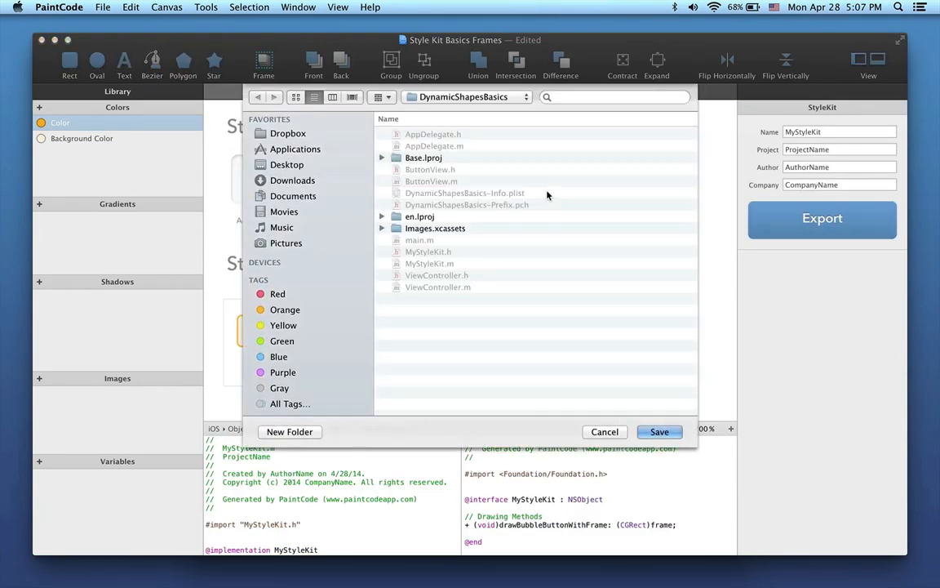
left_click(659, 431)
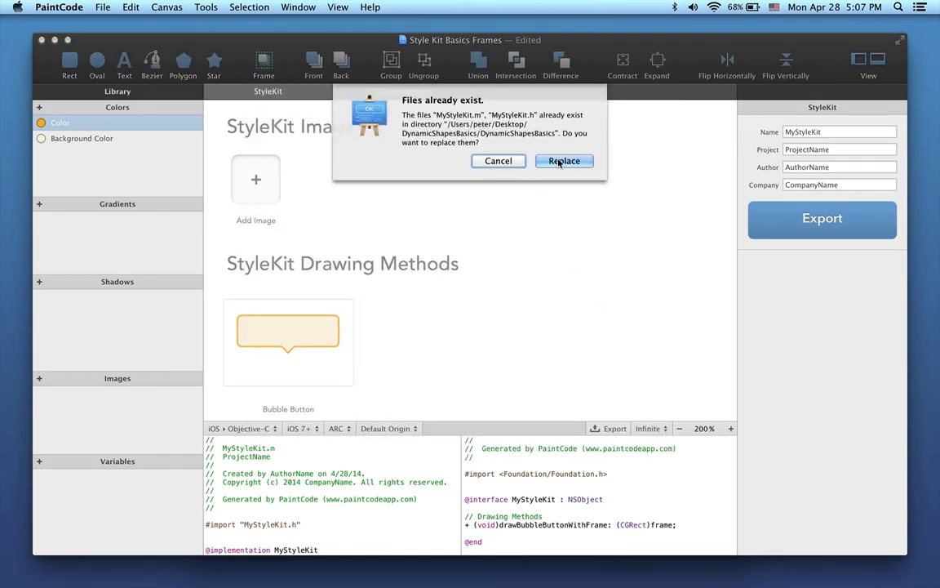
left_click(564, 161)
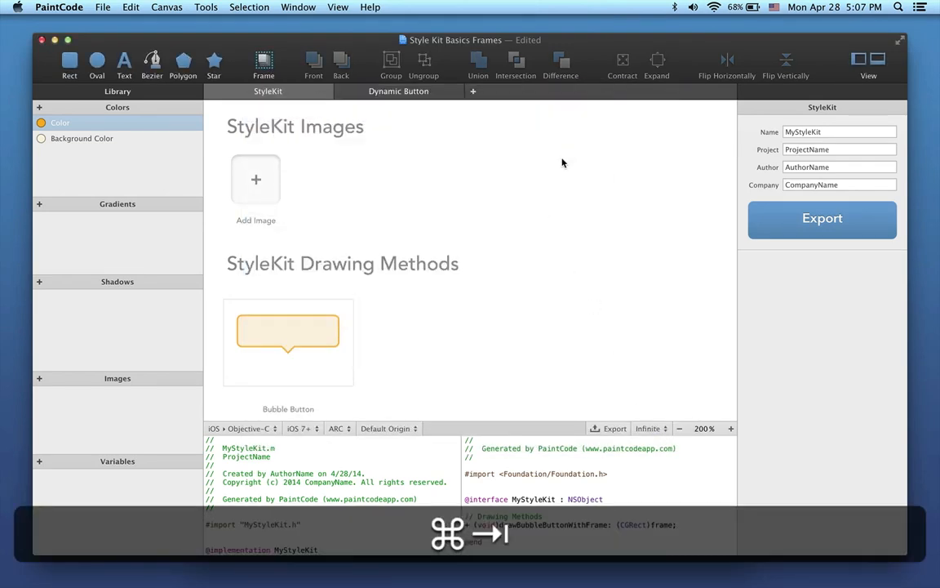
Step: Switch to Xcode and run DynamicShapesBasics in the iOS Simulator
key("cmd+tab")
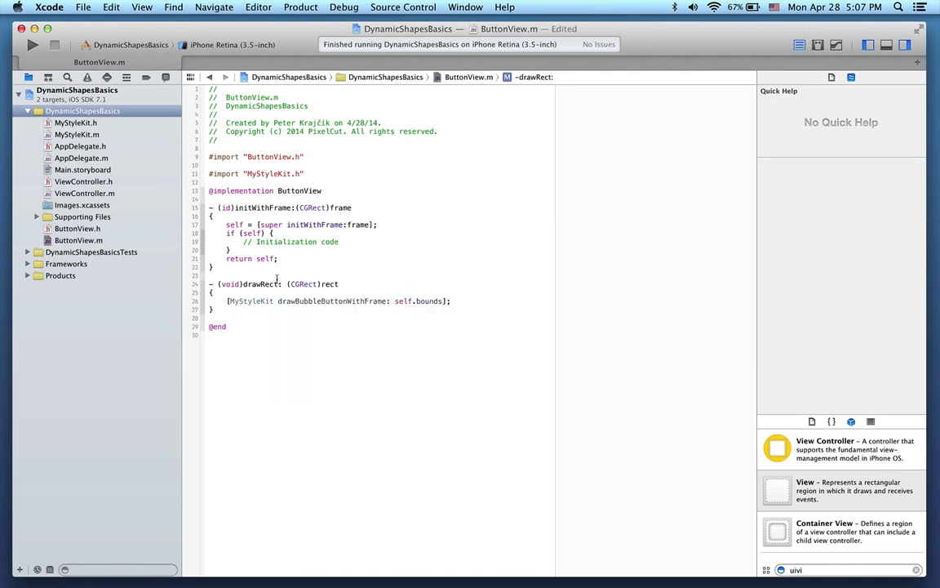
left_click(33, 44)
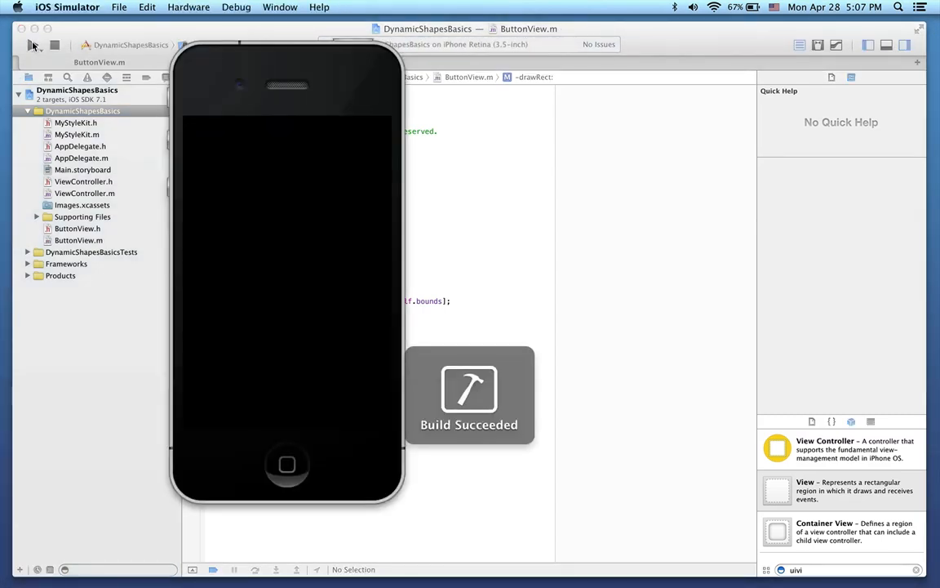